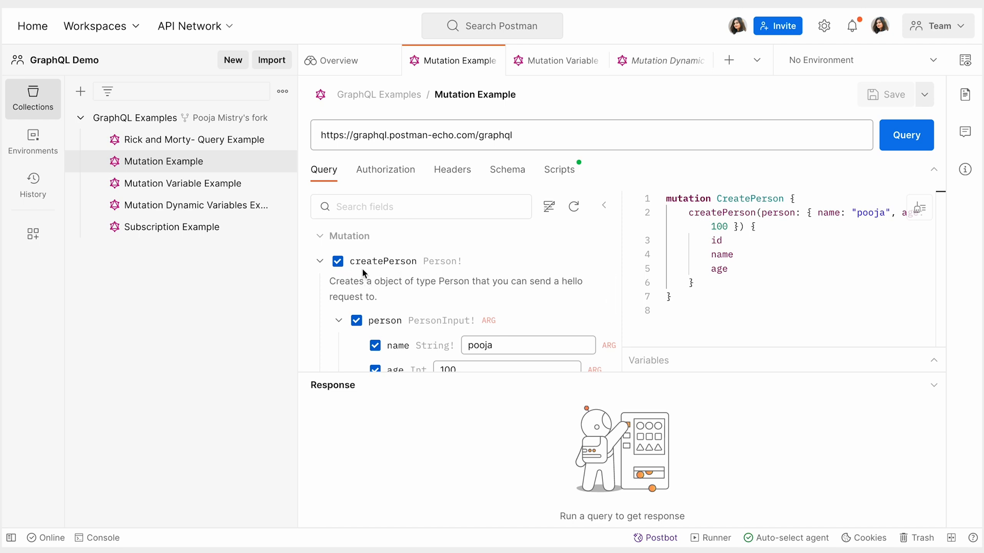
mouse_move(426, 274)
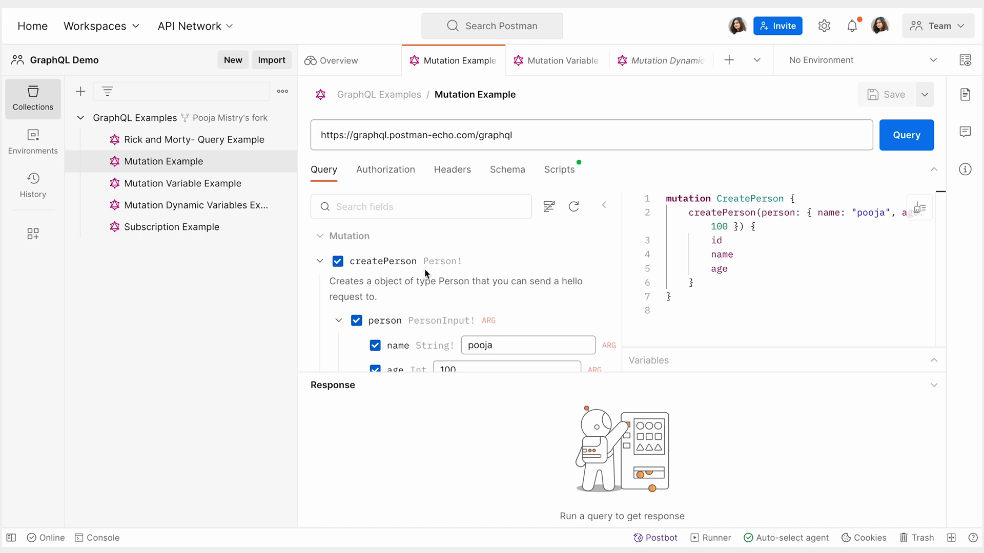
- Send the hard-coded CreatePerson mutation, creating person pooja aged 100
scroll("down", 3)
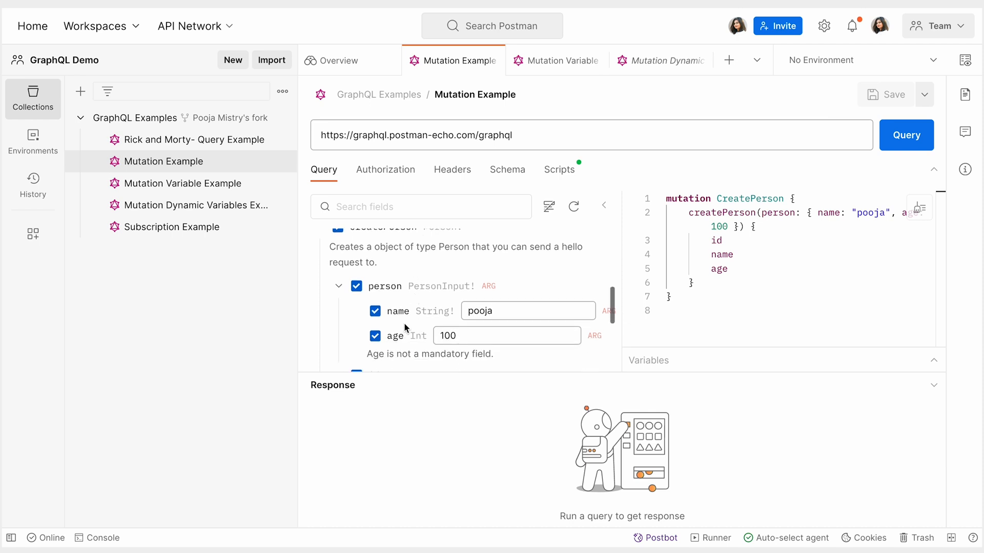
mouse_move(395, 323)
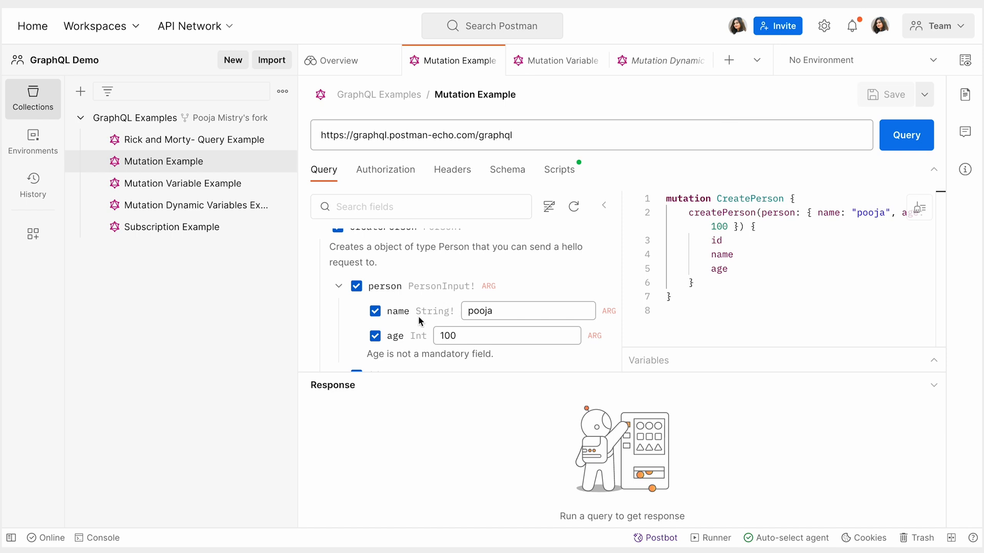
mouse_move(398, 346)
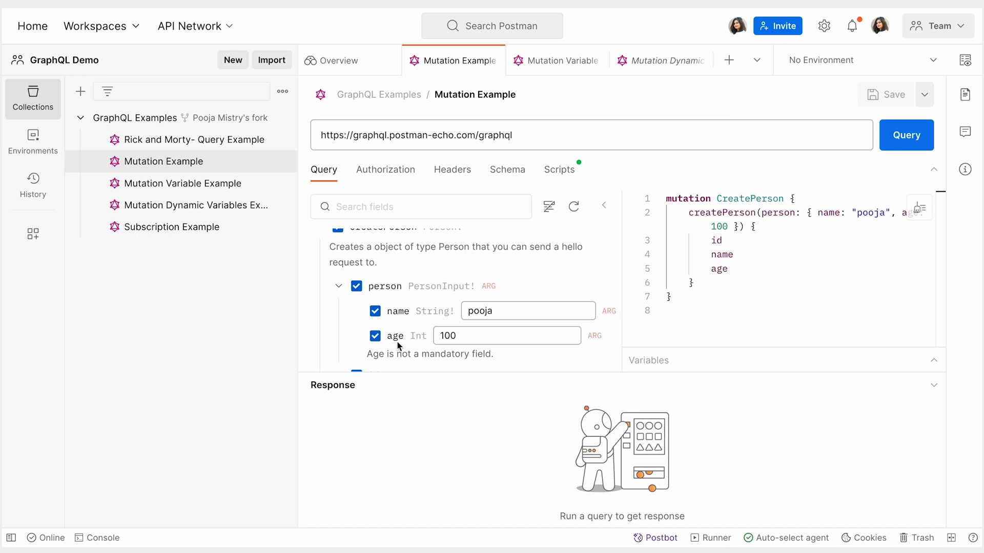
mouse_move(693, 209)
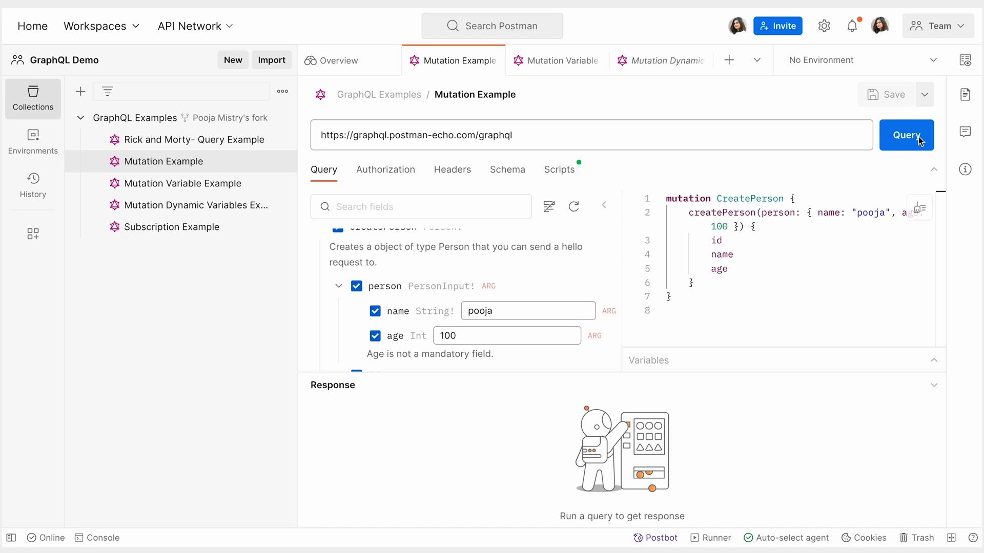
mouse_move(886, 181)
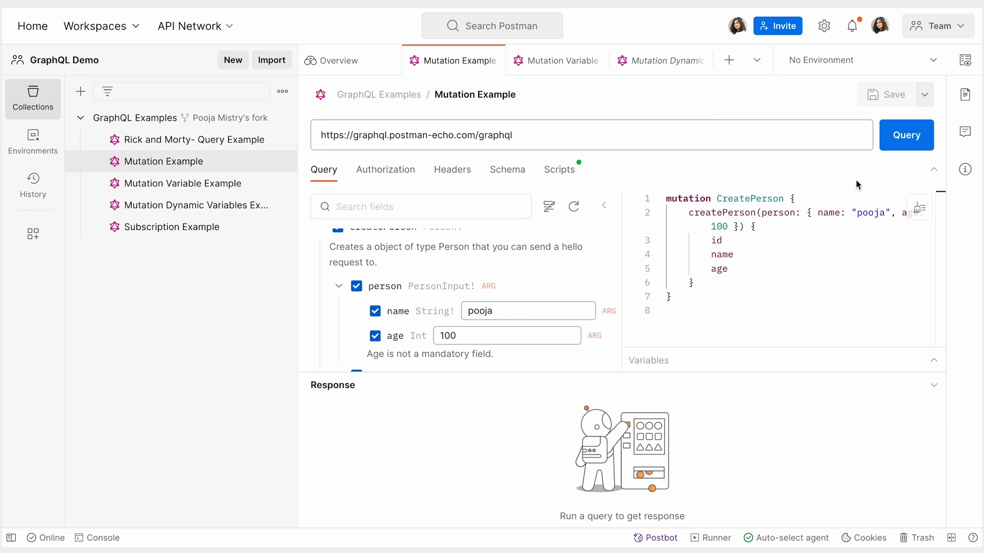
left_click(905, 135)
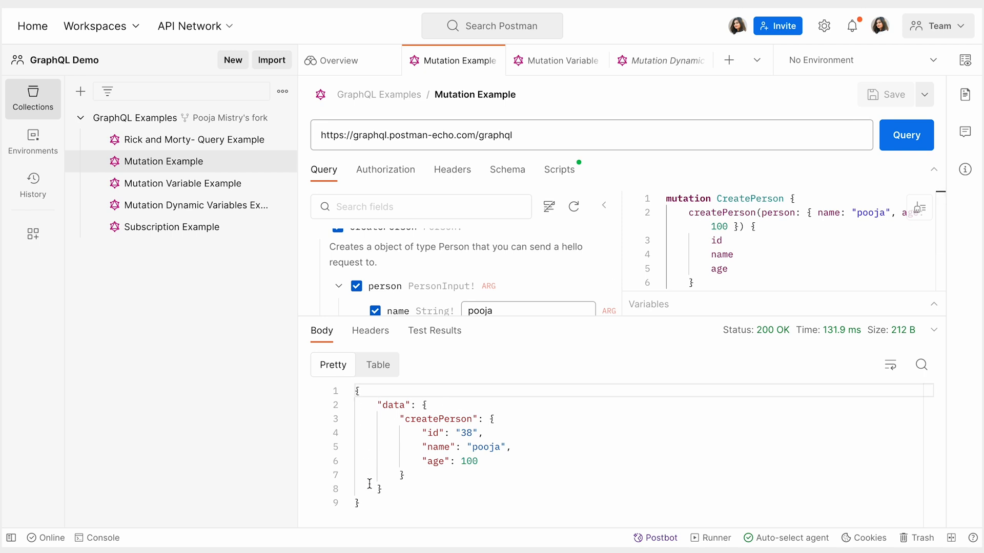
mouse_move(489, 485)
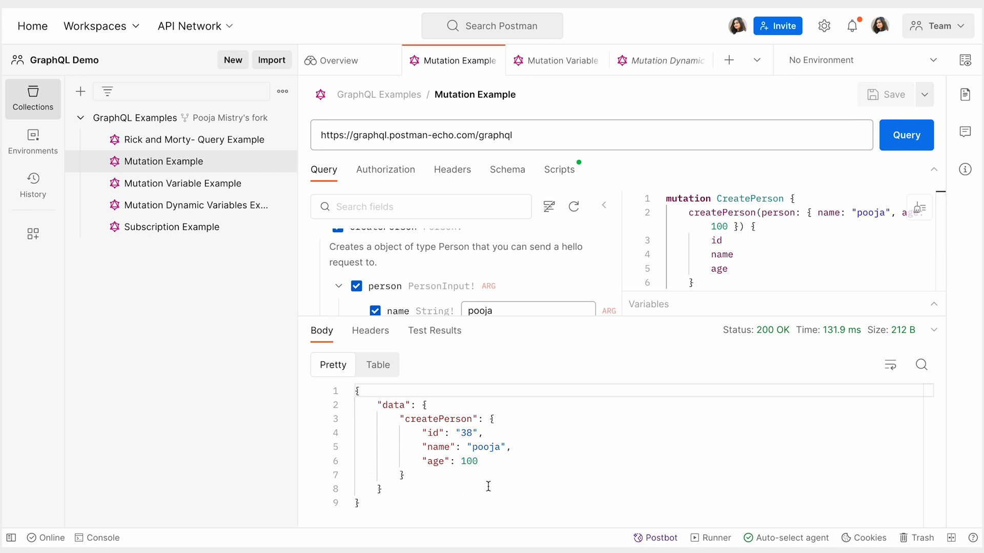
mouse_move(504, 485)
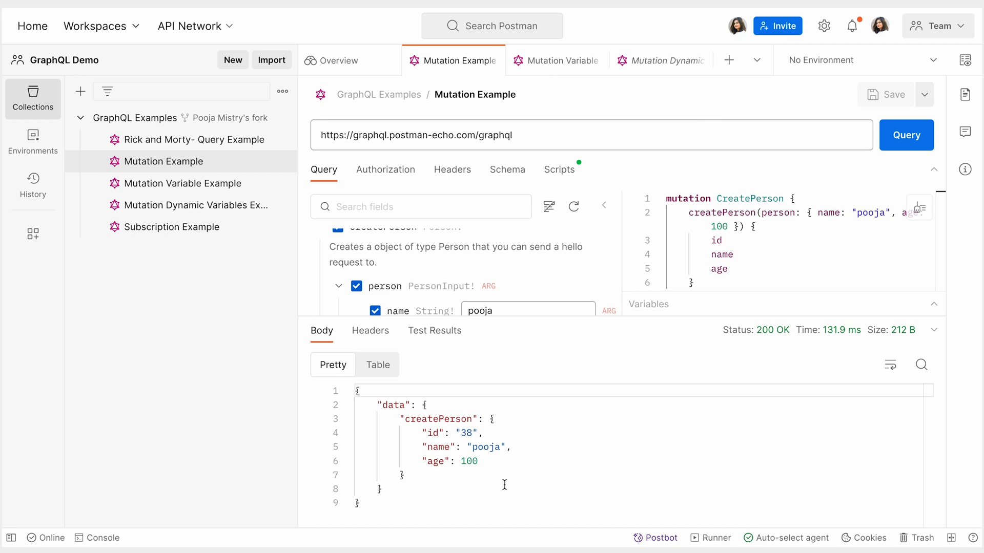
- Switch to the Mutation Variable Example request using {{name}} and {{age}} variables
left_click(182, 183)
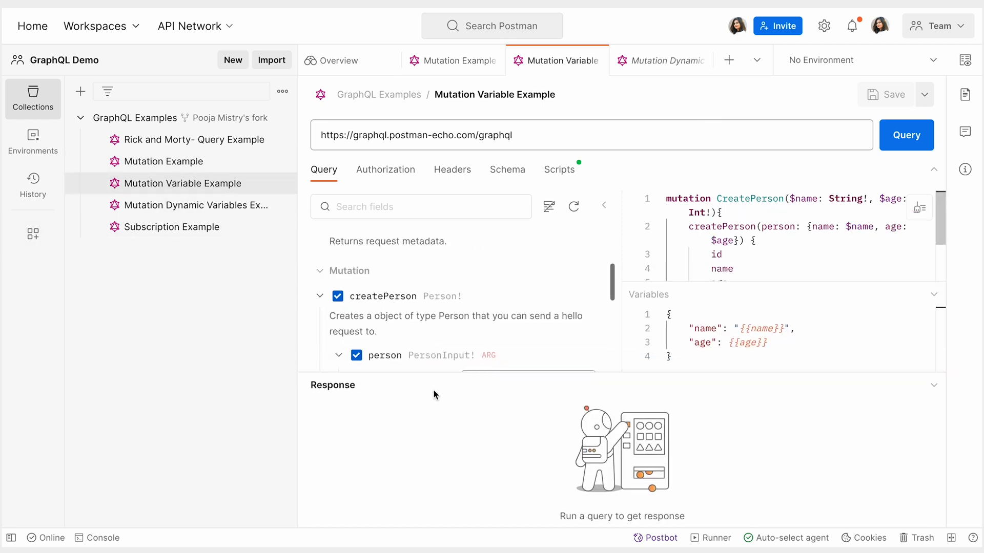
mouse_move(502, 336)
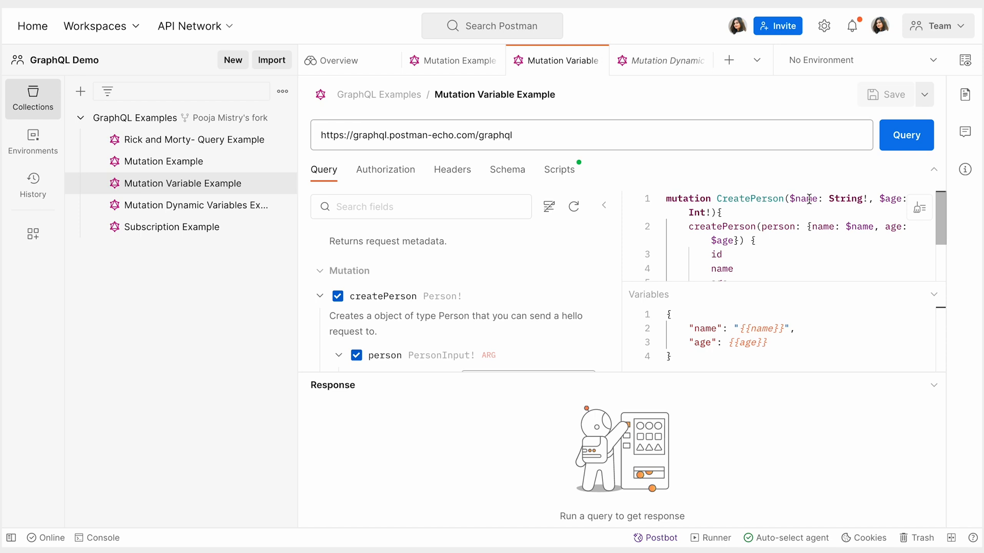
mouse_move(664, 218)
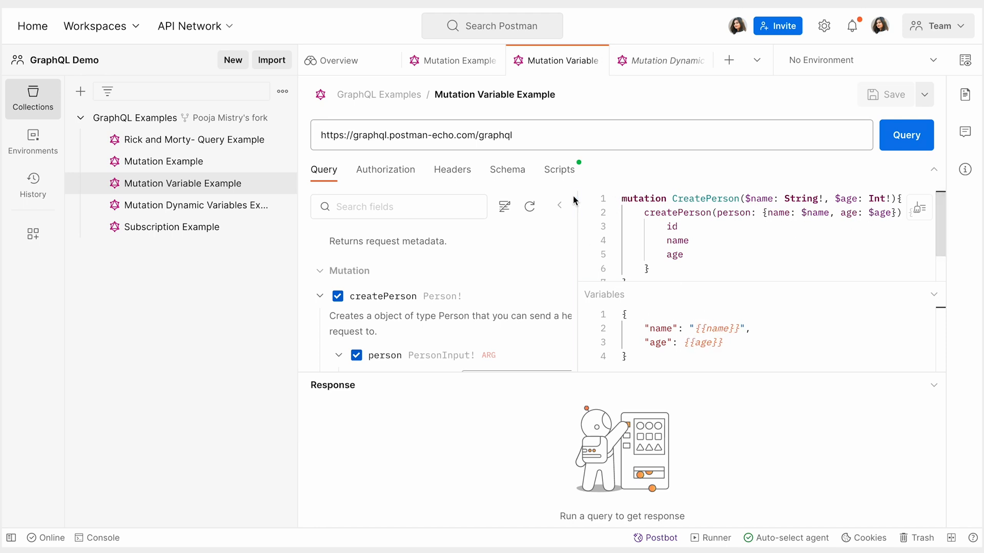
- Check the pre-request script setting name to Tobi, then send the mutation, creating Tobi aged 40
left_click(558, 170)
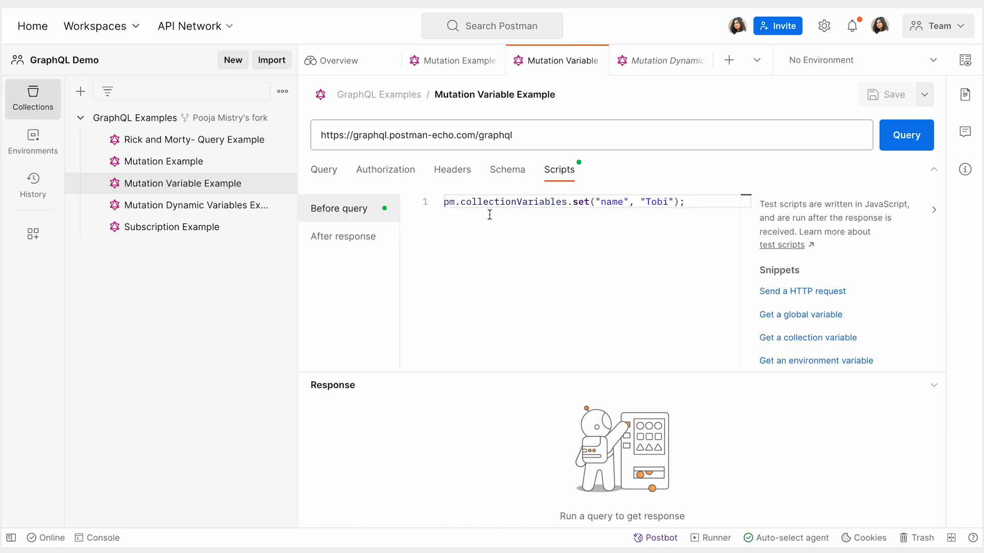
mouse_move(687, 210)
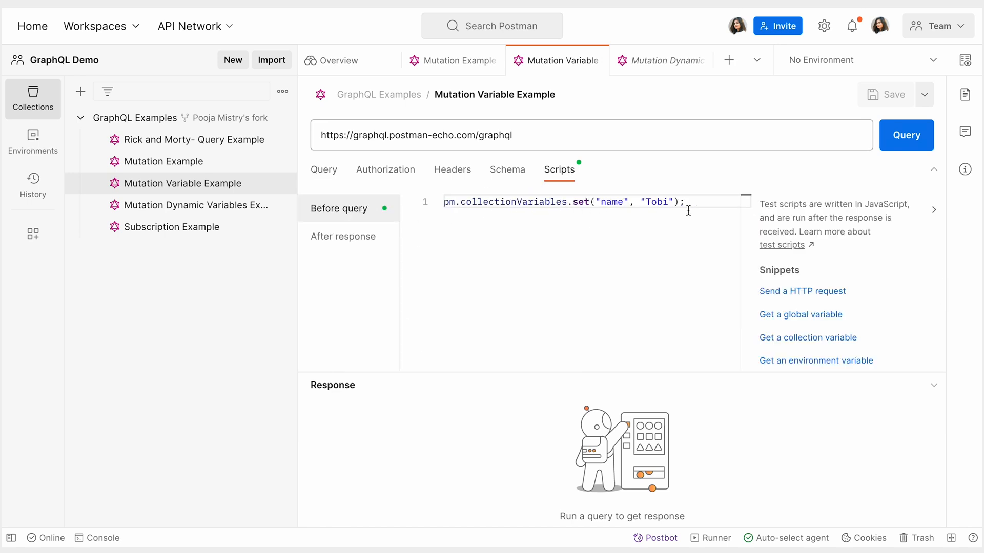
left_click(324, 170)
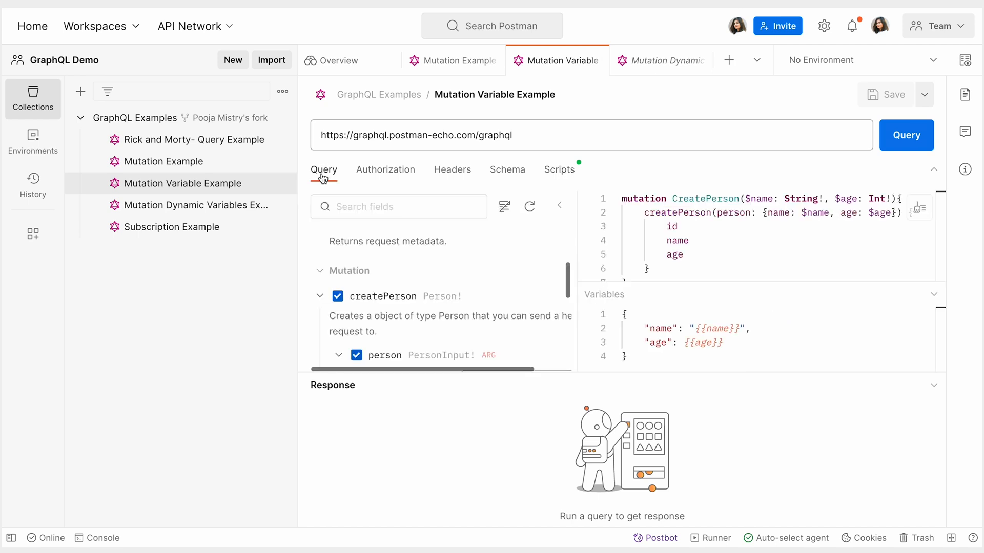
left_click(905, 134)
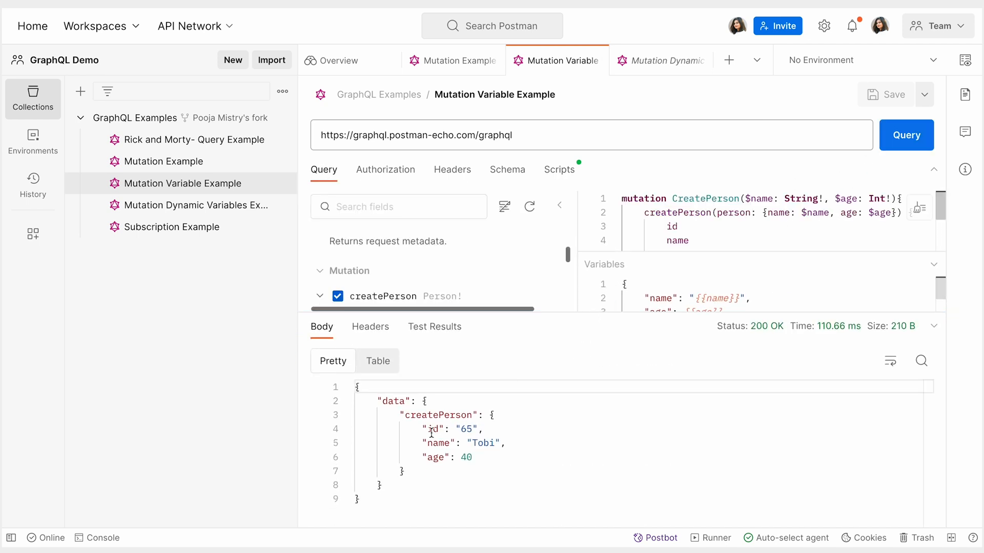
mouse_move(505, 442)
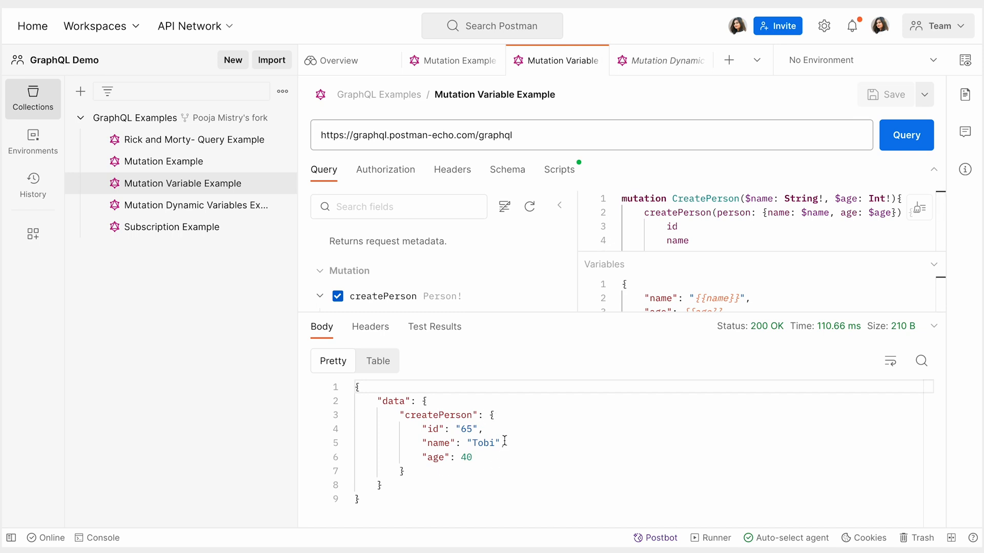
mouse_move(187, 123)
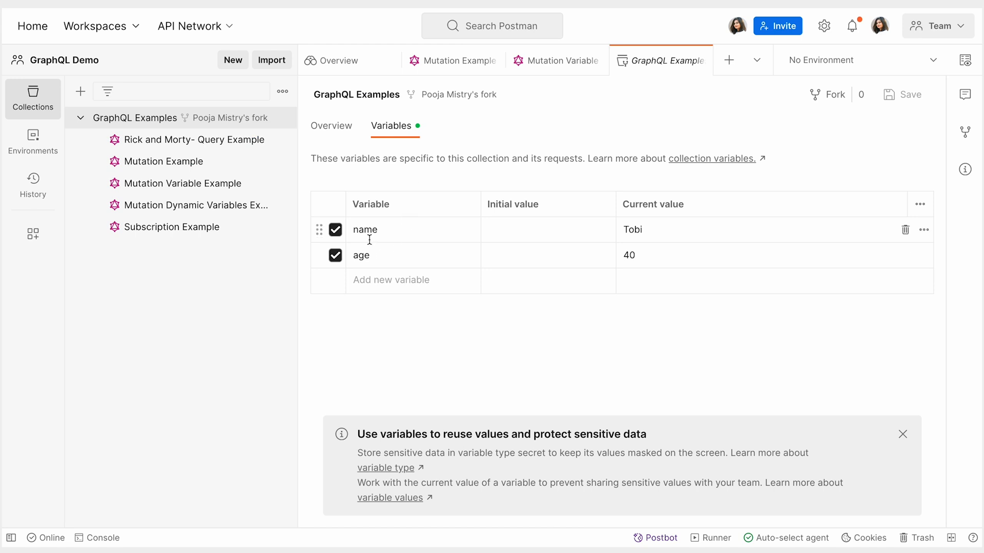
mouse_move(182, 184)
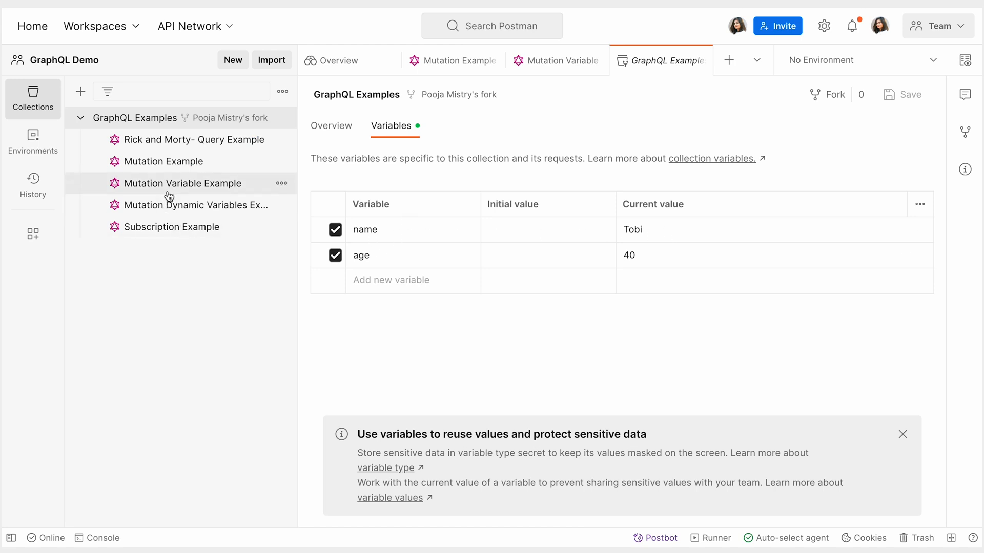
- Reopen Mutation Variable Example and drag the query/response divider down to enlarge the query area
left_click(184, 184)
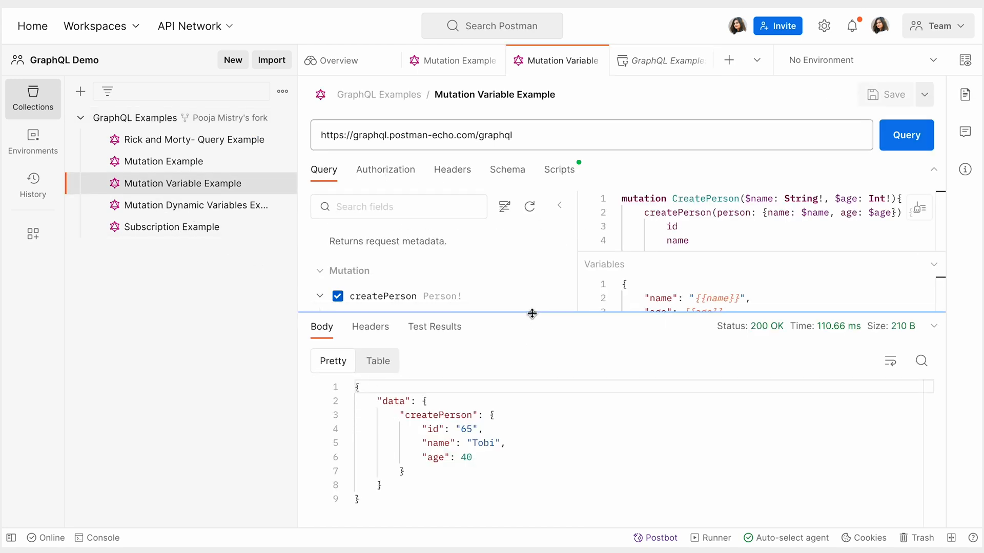
left_click_drag(532, 314, 532, 386)
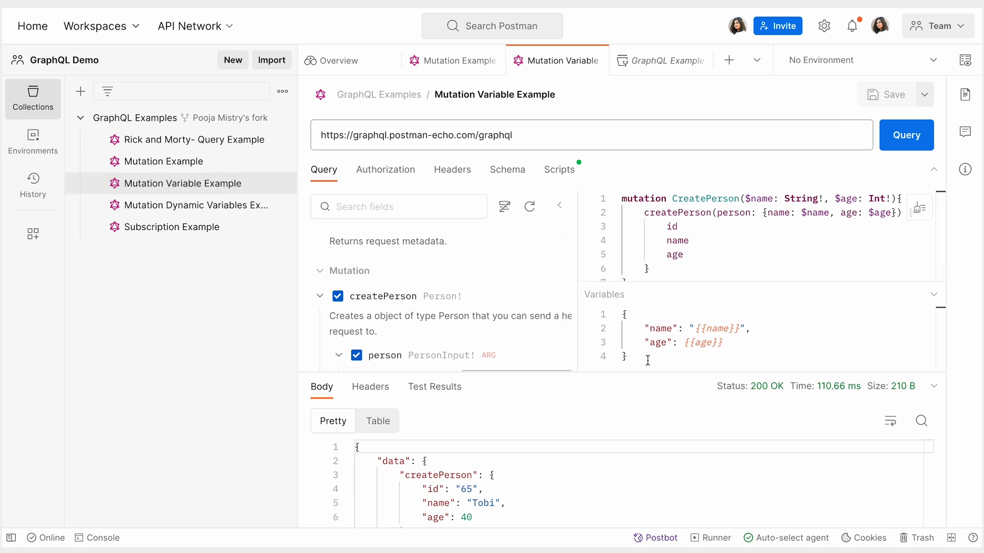
mouse_move(178, 204)
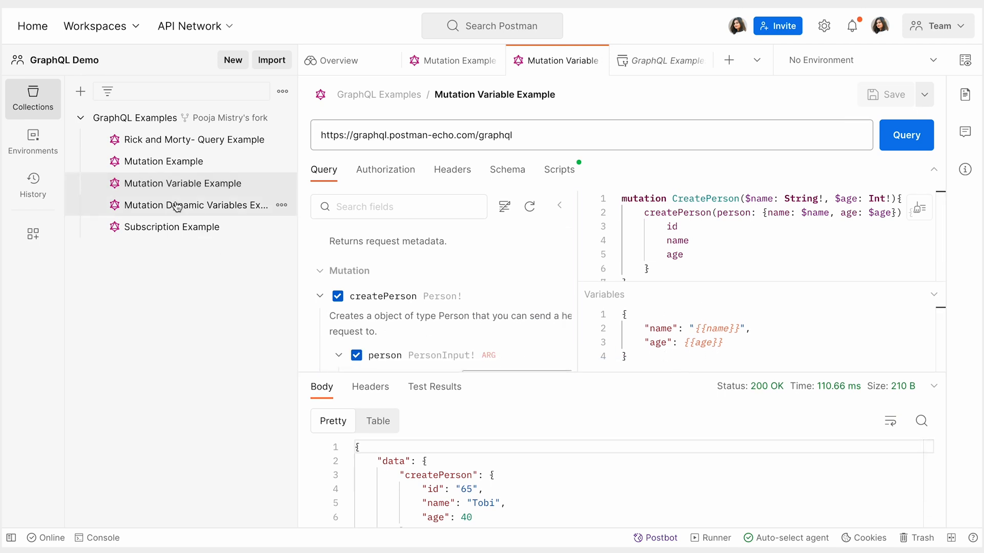
- Send the Mutation Dynamic Variables Example six times, creating people with {{$randomFullName}} and {{$randomInt}}
left_click(192, 205)
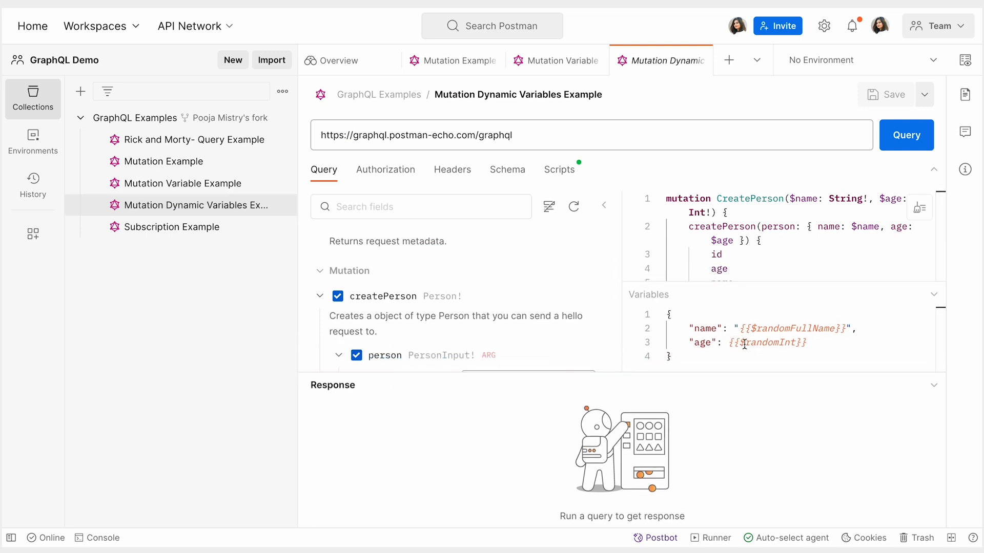
left_click(905, 135)
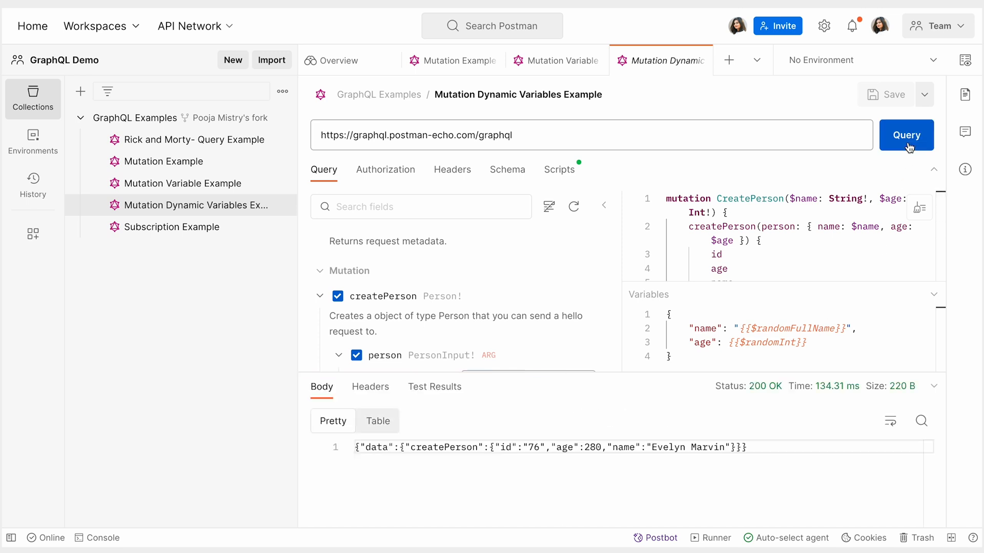
left_click(905, 135)
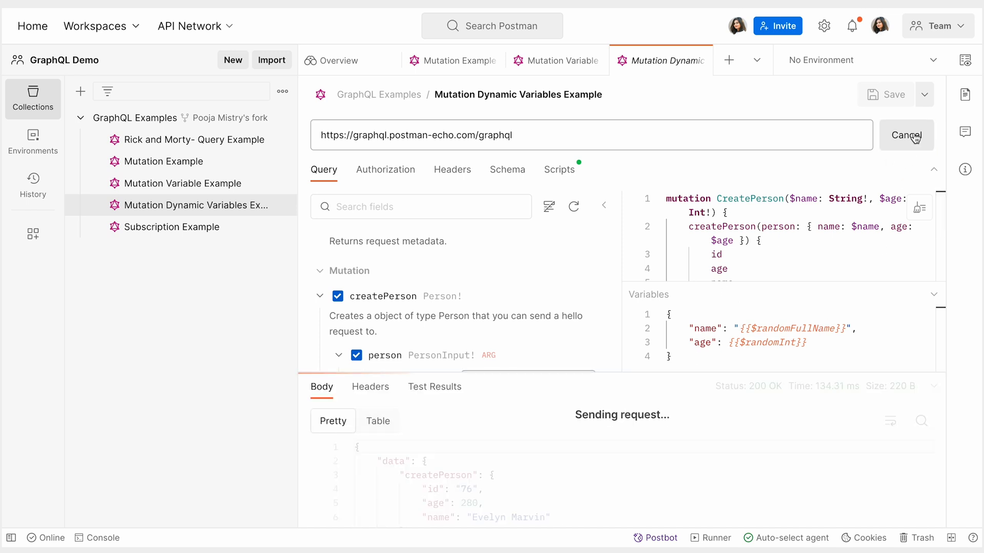
left_click(905, 135)
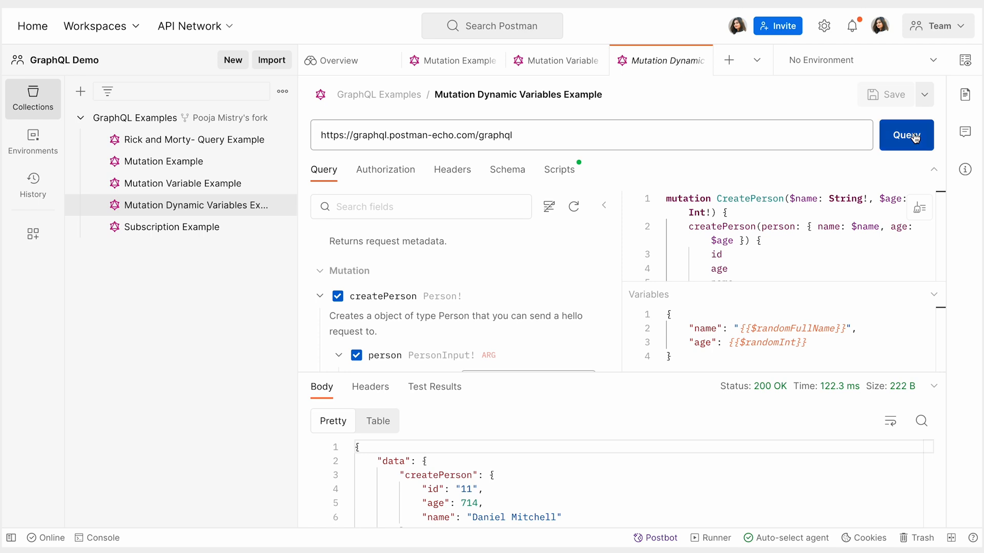
left_click(906, 134)
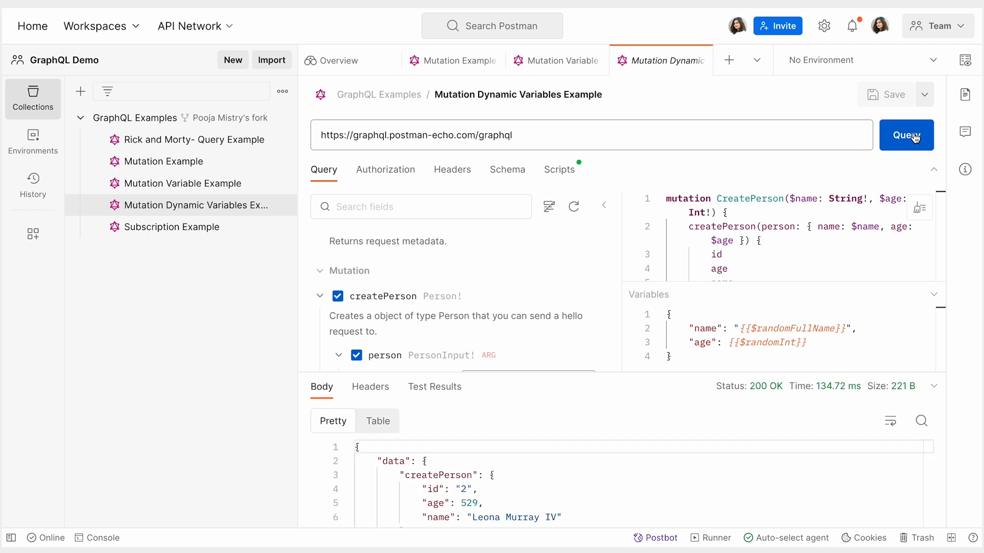
left_click(906, 134)
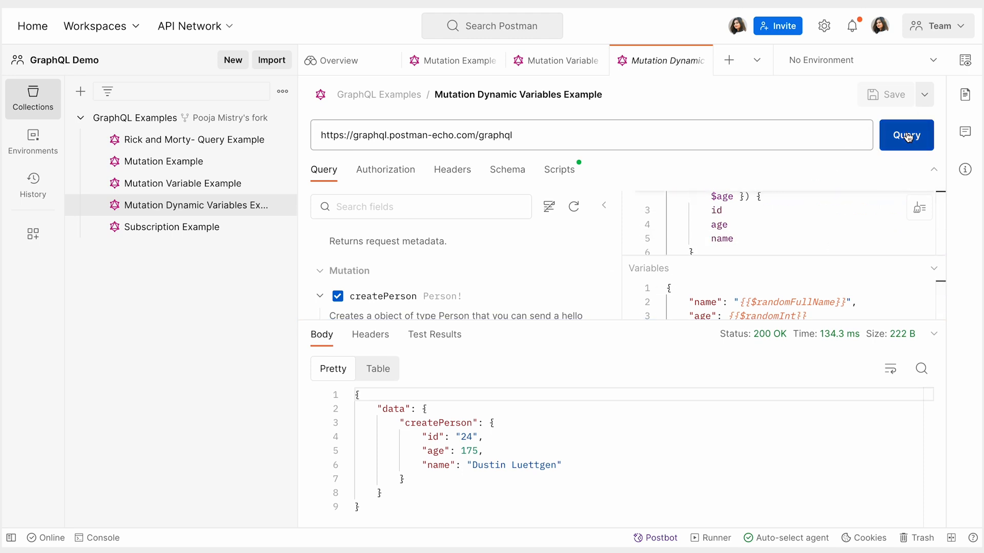
left_click(905, 135)
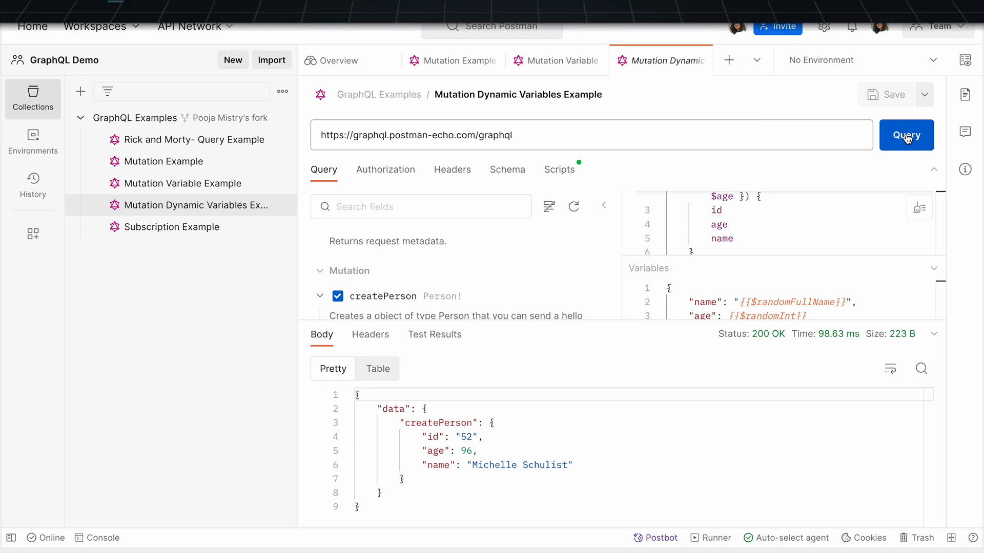